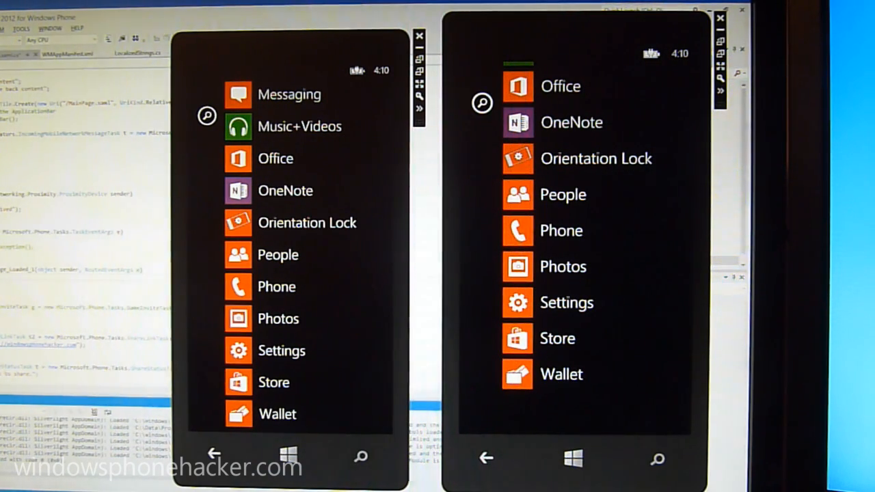
mouse_move(384, 255)
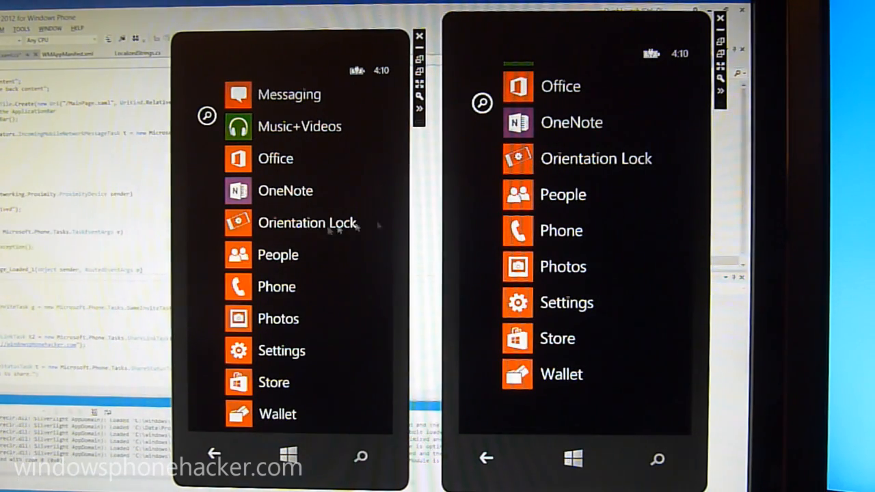
mouse_move(400, 181)
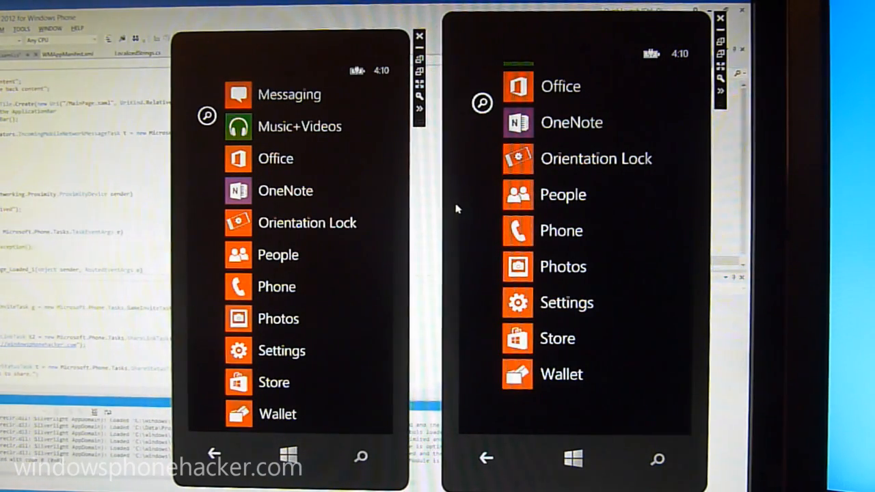
mouse_move(386, 31)
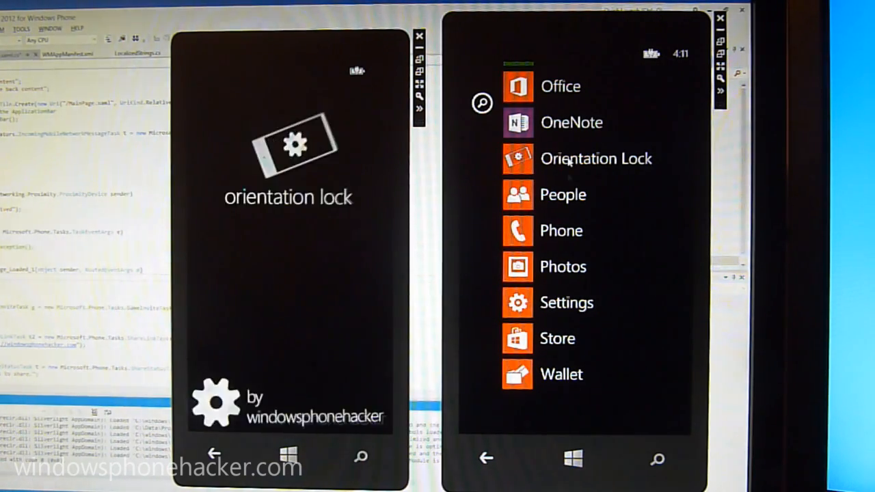
- Open Orientation Lock on the second emulator so both phones show the lock Off
left_click(595, 157)
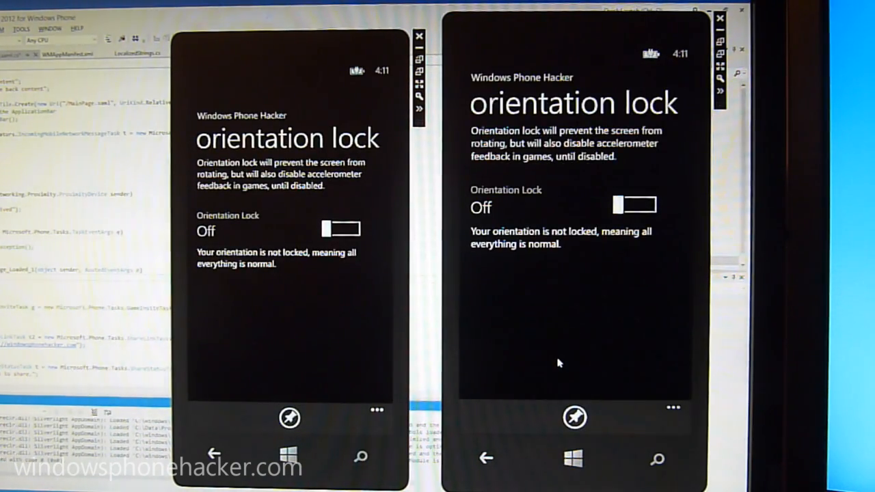
mouse_move(488, 371)
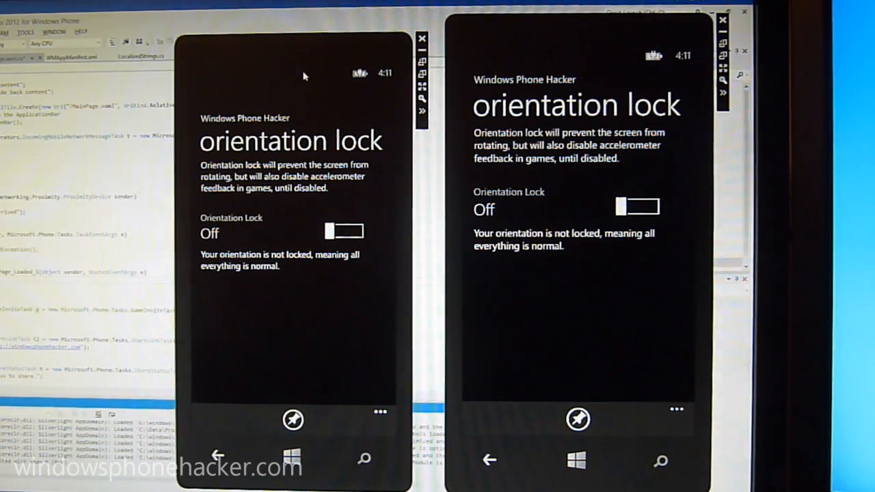
mouse_move(386, 205)
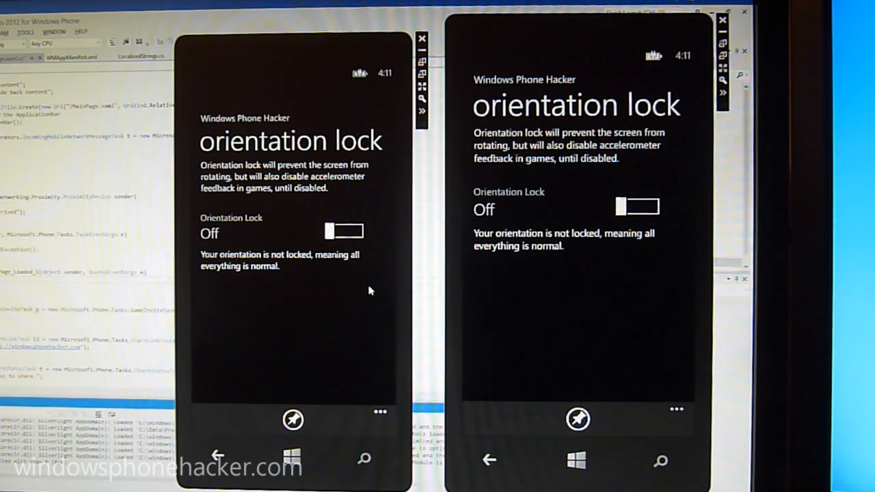
mouse_move(280, 121)
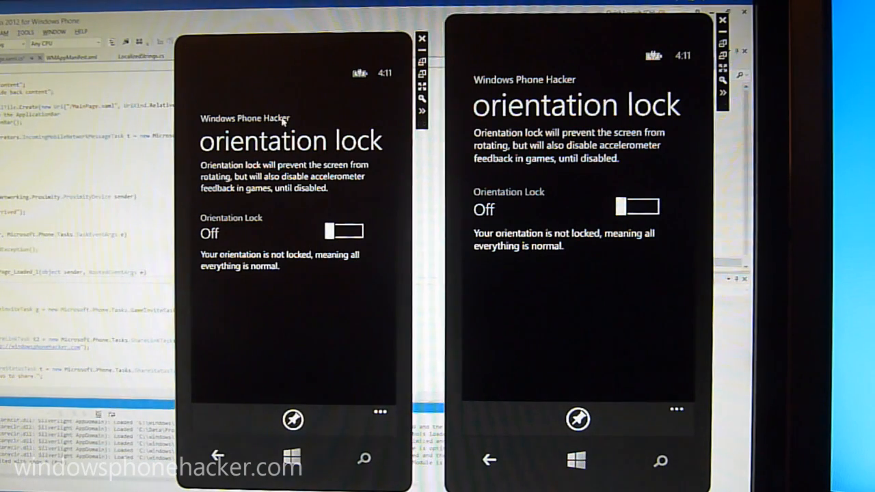
mouse_move(374, 379)
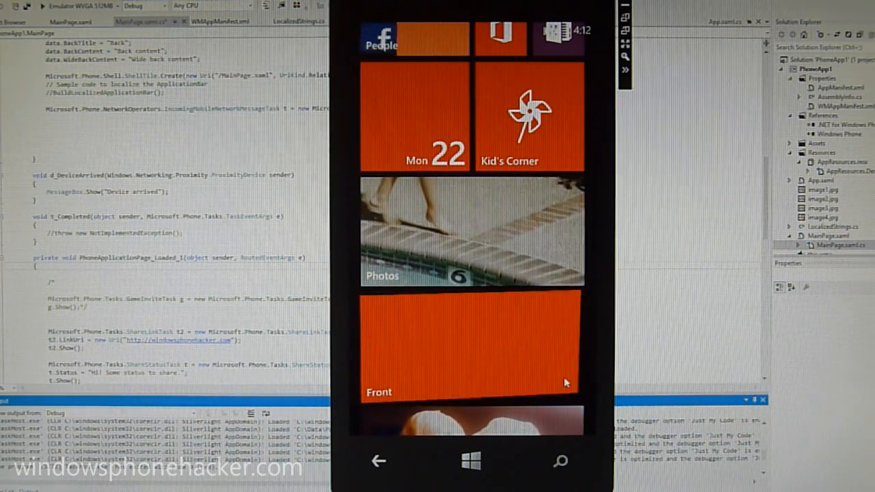
- Resize the Front live tile to wide so it flips to its 'Back content' side
left_click(470, 335)
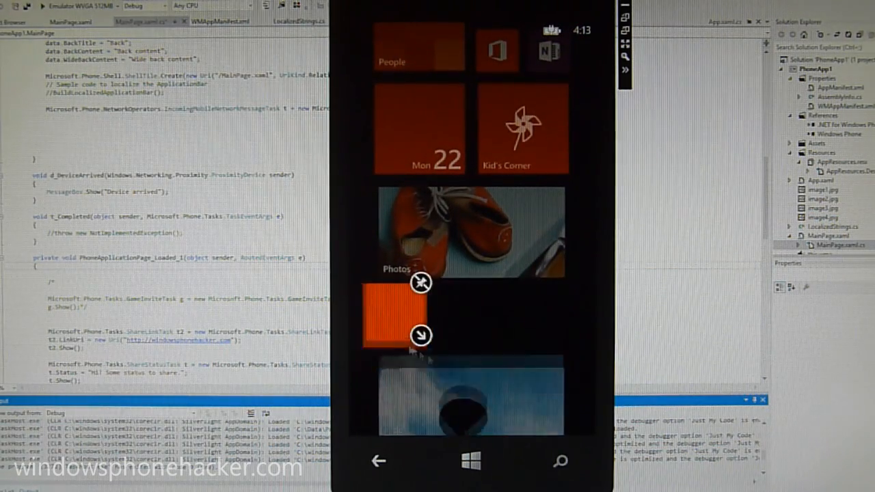
left_click(421, 336)
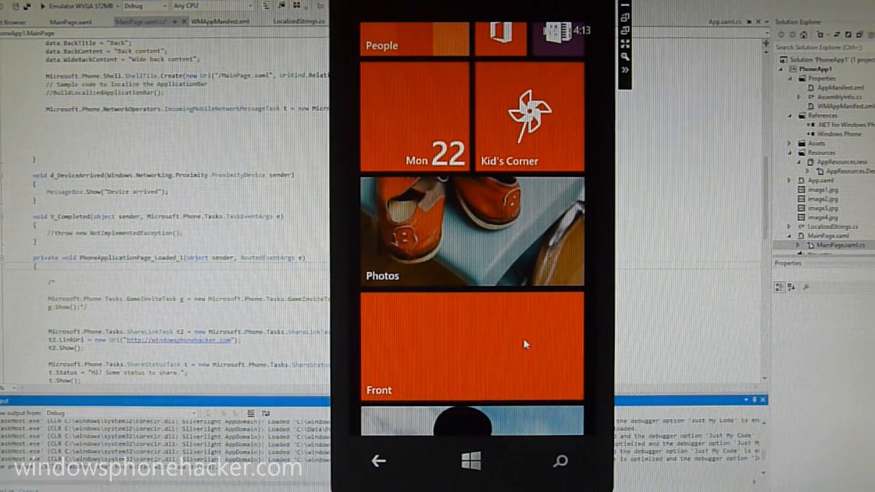
mouse_move(609, 351)
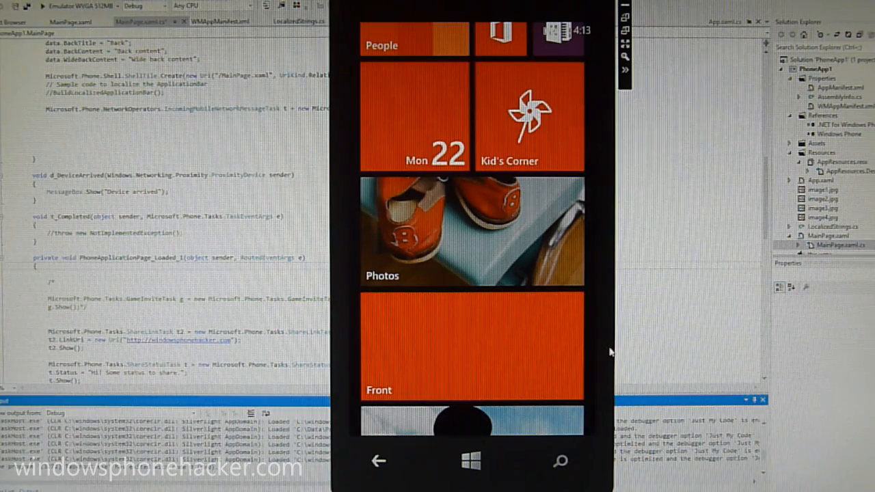
scroll("down", 3)
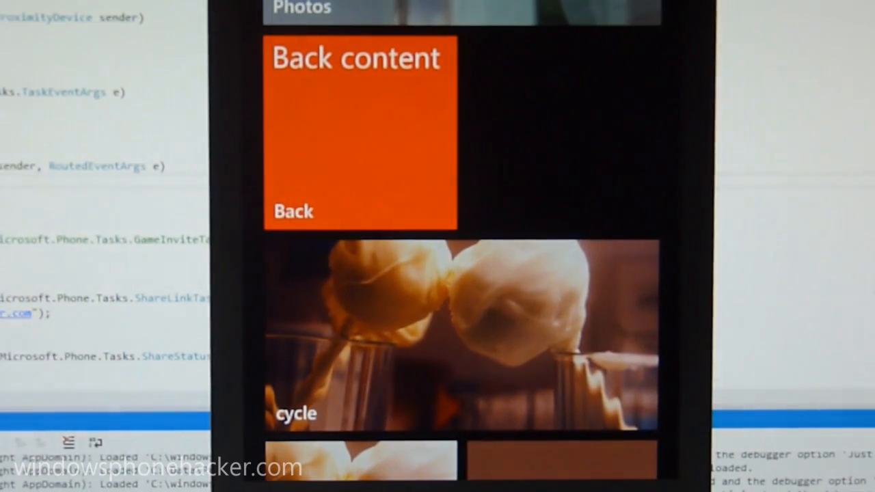
scroll("down", 3)
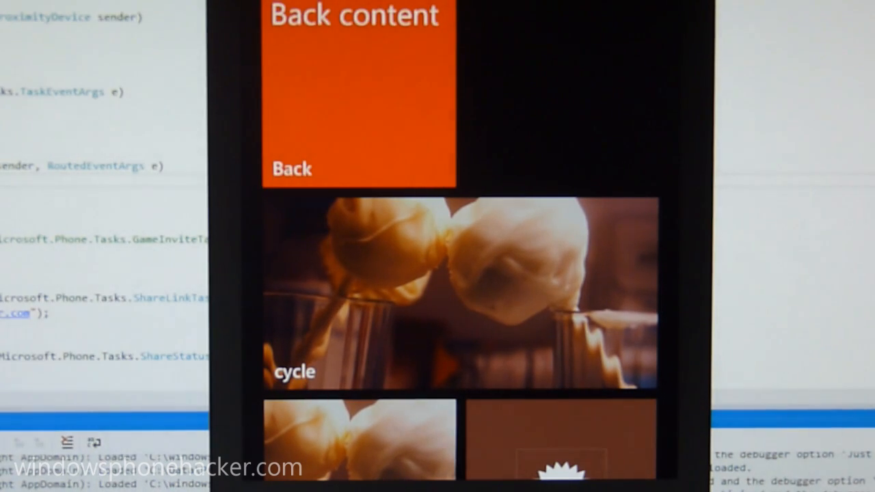
scroll("down", 3)
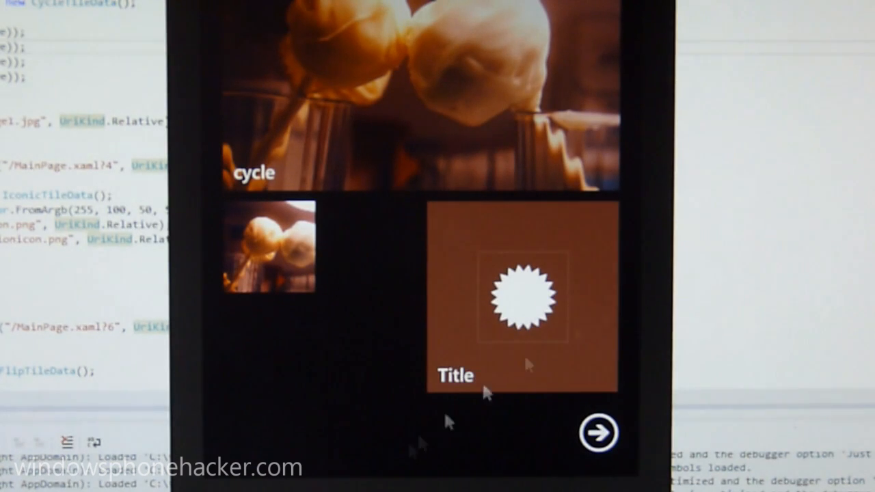
mouse_move(526, 314)
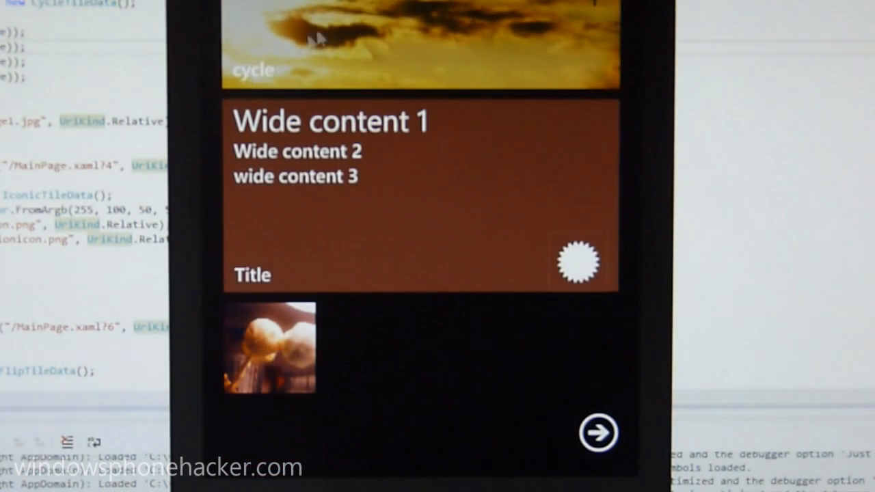
mouse_move(184, 215)
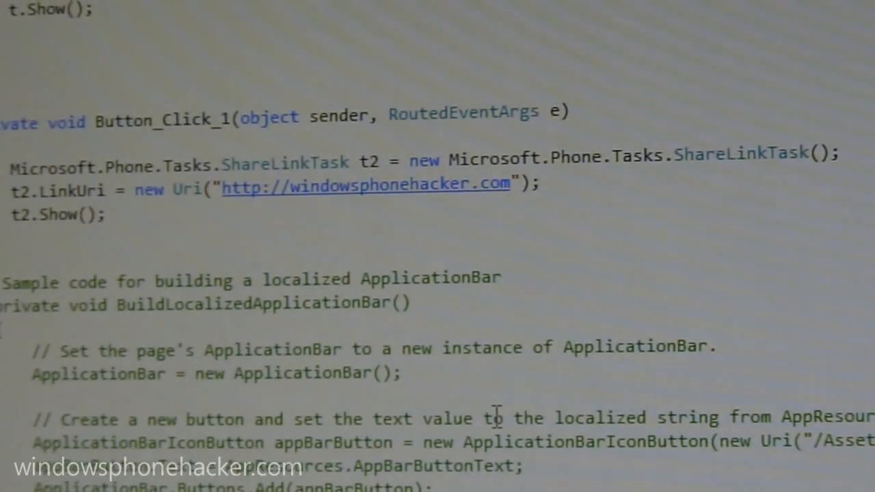
scroll("up", 3)
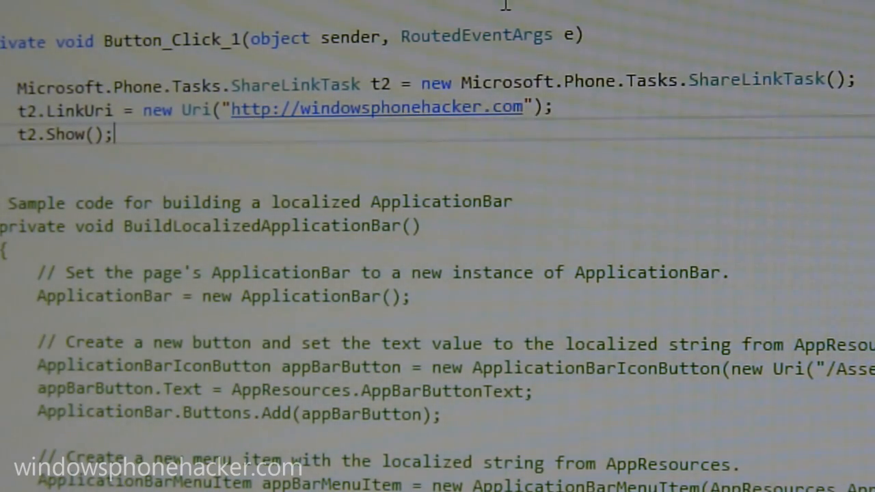
mouse_move(704, 110)
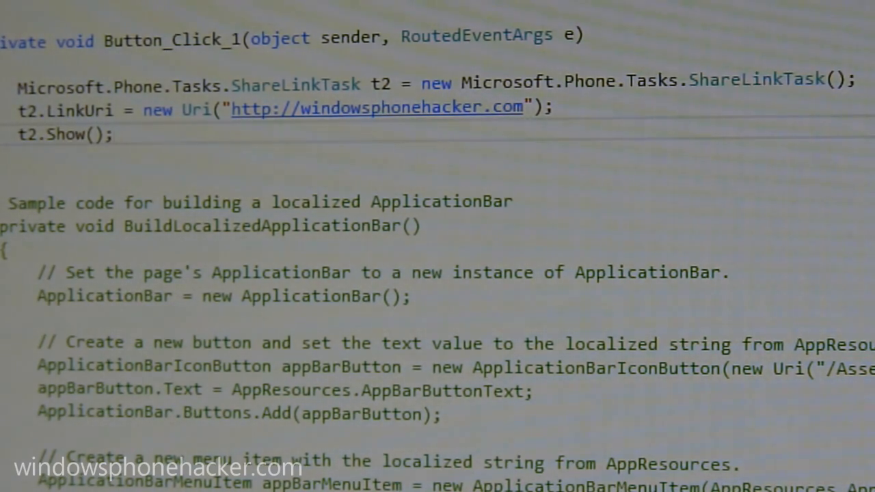
mouse_move(751, 78)
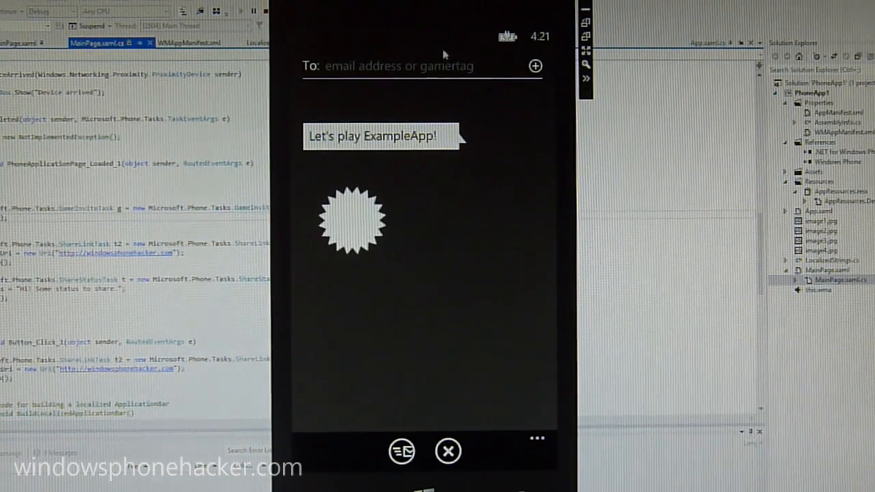
left_click(535, 66)
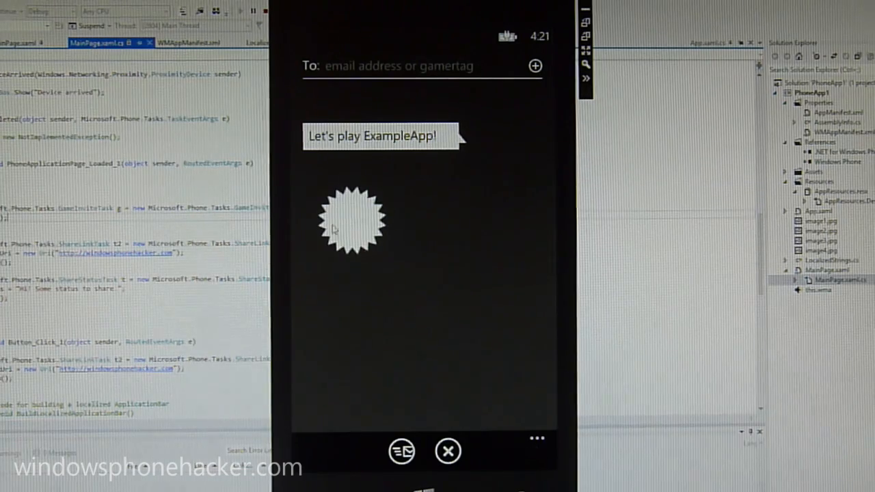
mouse_move(419, 234)
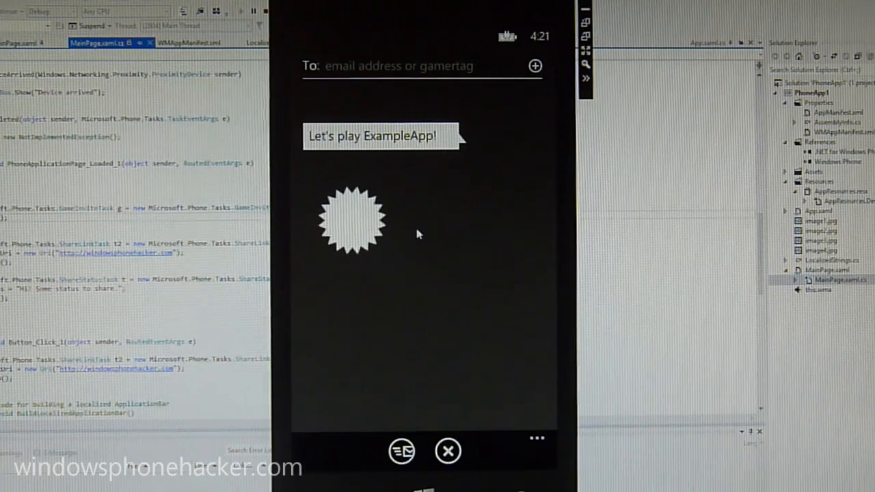
mouse_move(455, 156)
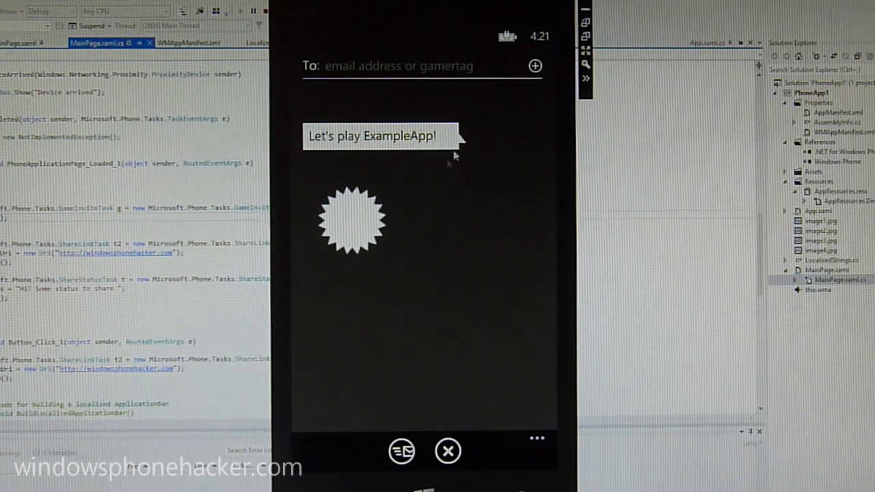
mouse_move(512, 228)
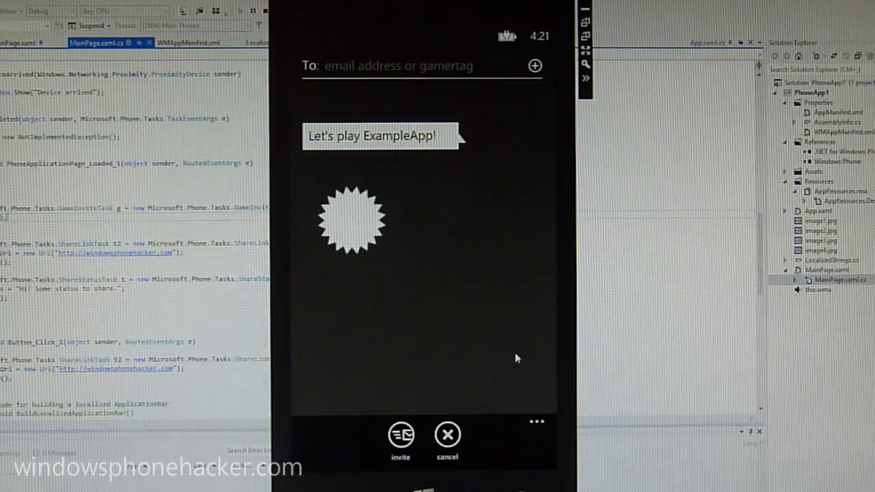
left_click(401, 437)
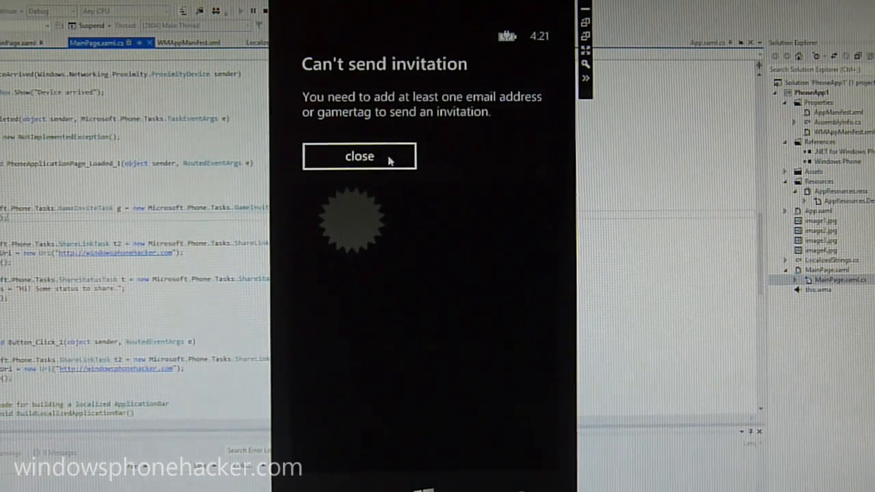
left_click(359, 156)
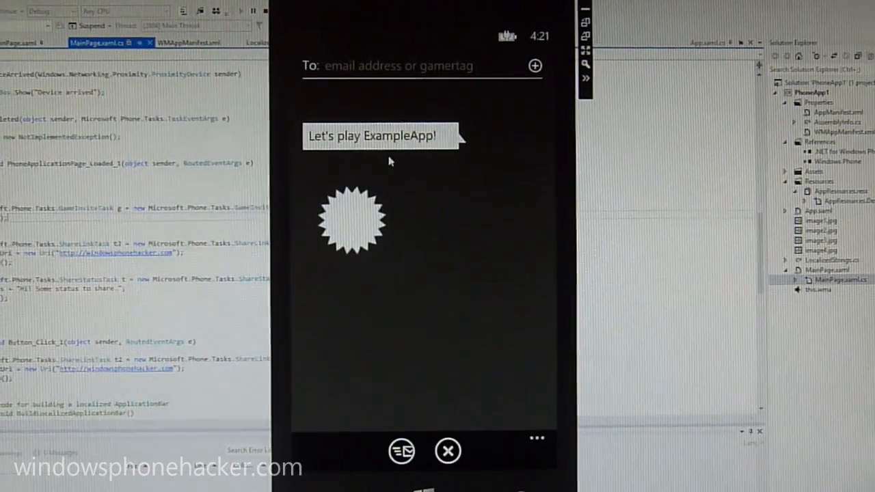